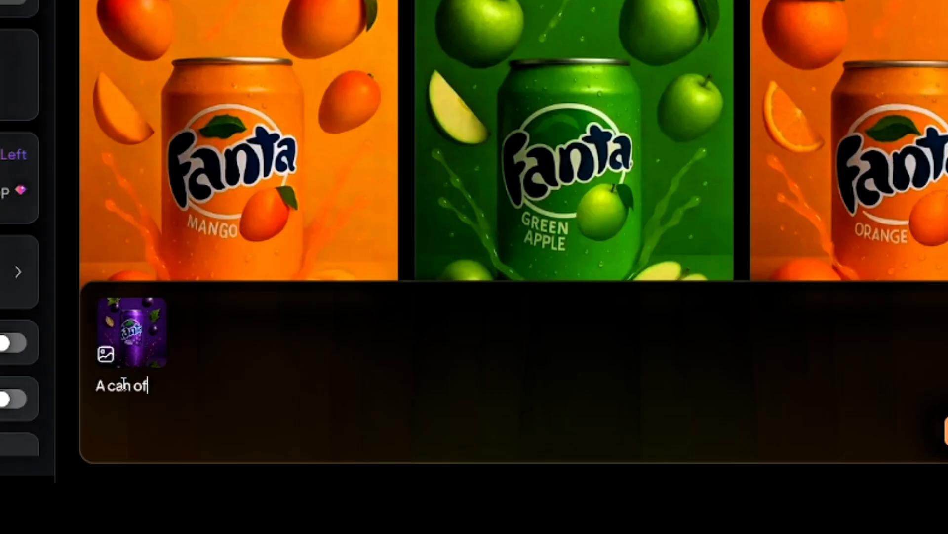
Describe the Fanta Grape can with purple grapes and green leaves splashing around it.
text(fanta Grape)
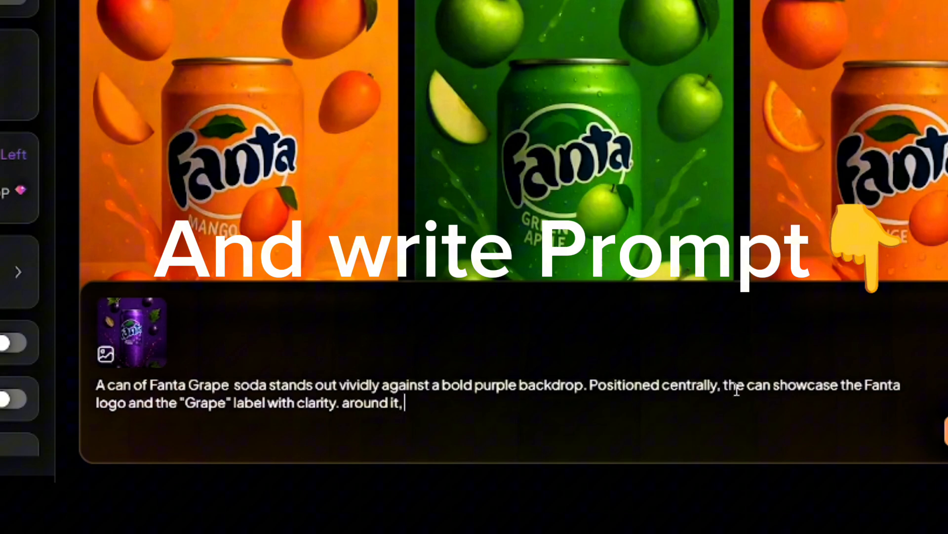
text(rip purple grapes with fresh green leafs seem to casecade or splash toward the can, enhancing the dynamic feel. In the lower right corner)
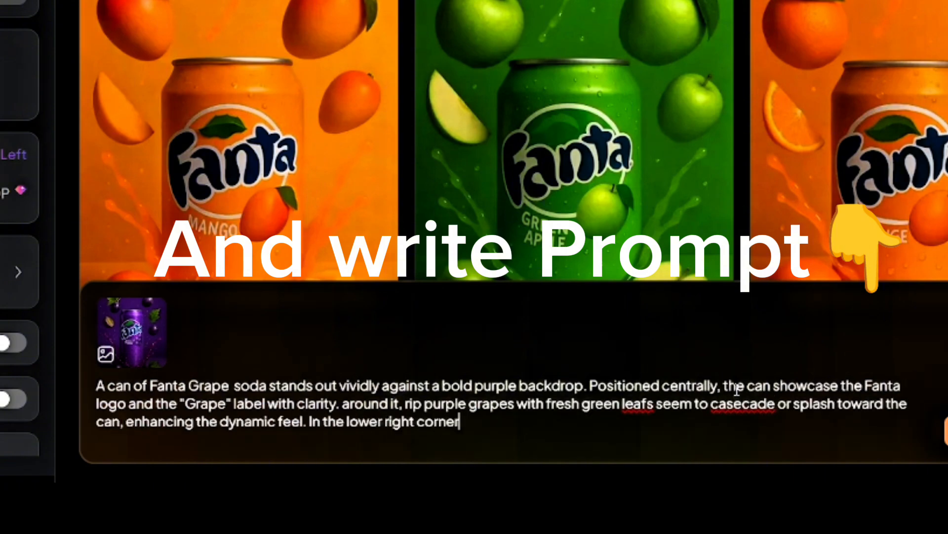
text(, clusters of grapes and halfcut grapes add depth to the fruity composition. The rich, striking colors em)
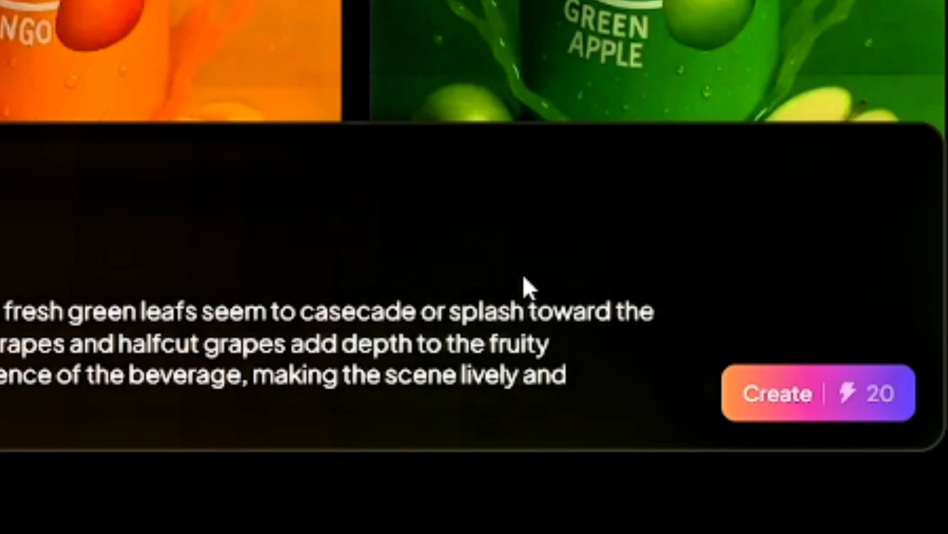
scroll(down, 3)
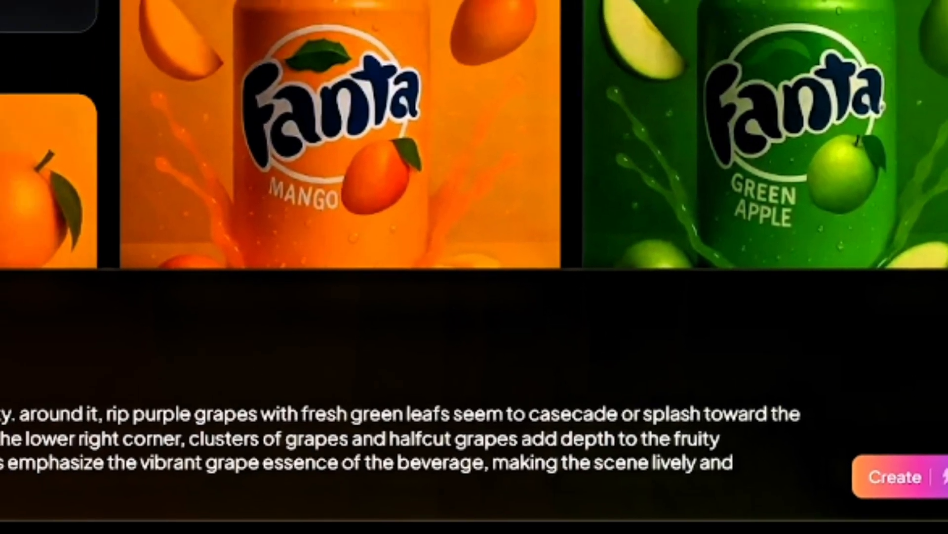
click(895, 477)
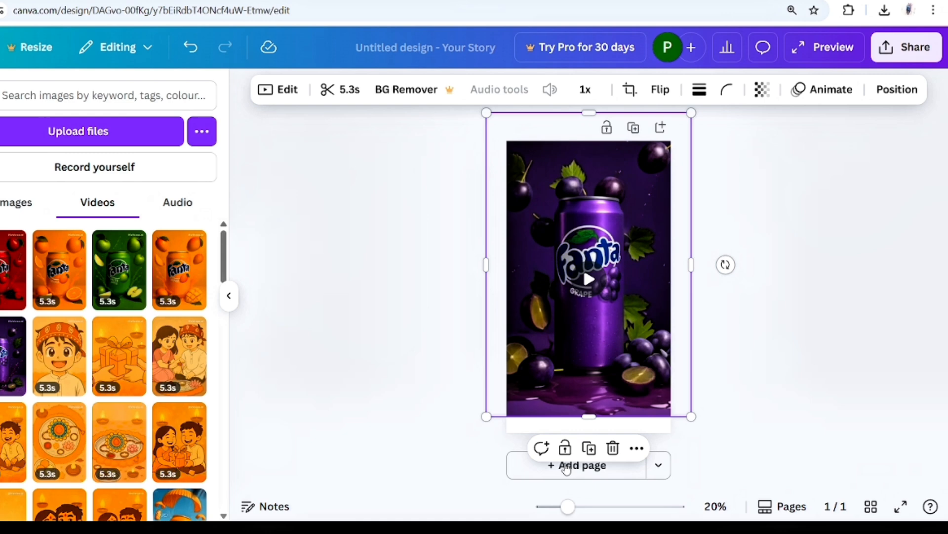
Add two more story pages and stretch the green apple clip to fill its page.
click(577, 464)
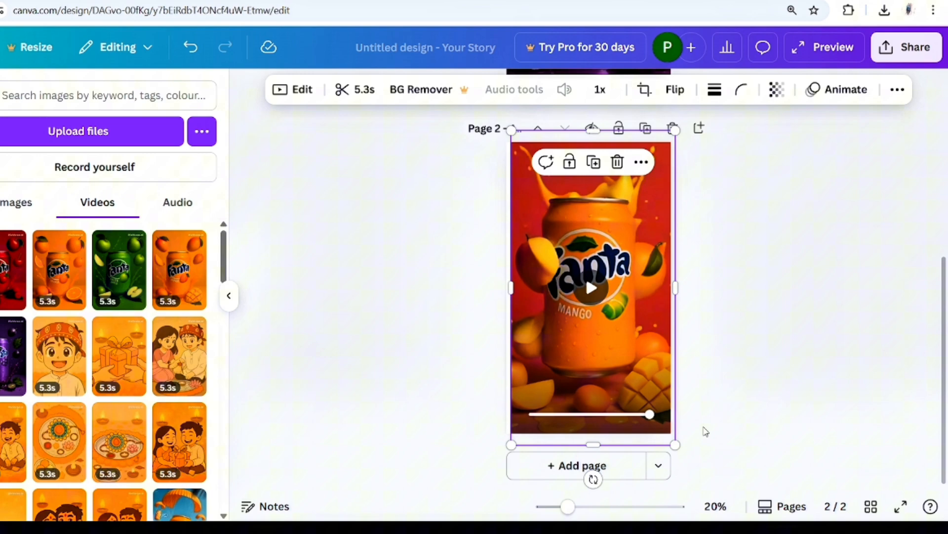
click(576, 465)
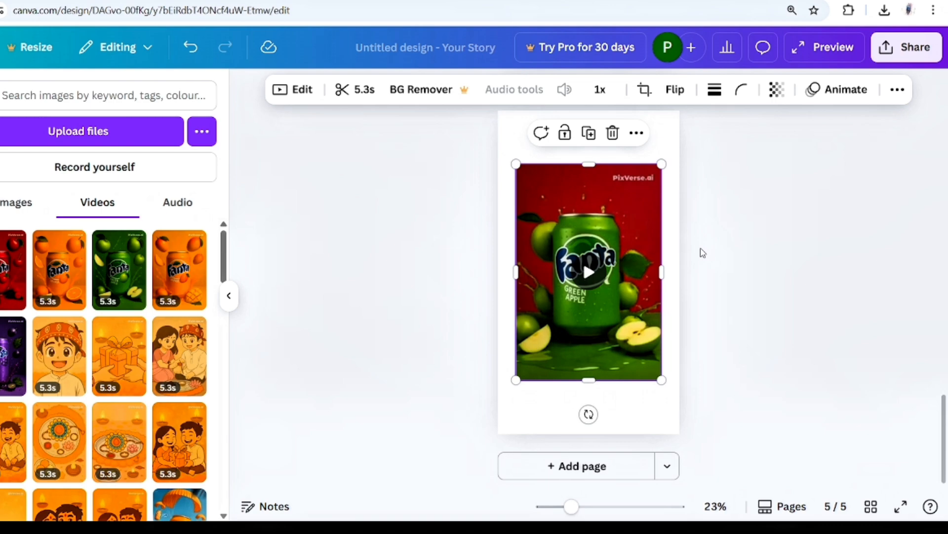
drag(588, 379, 594, 423)
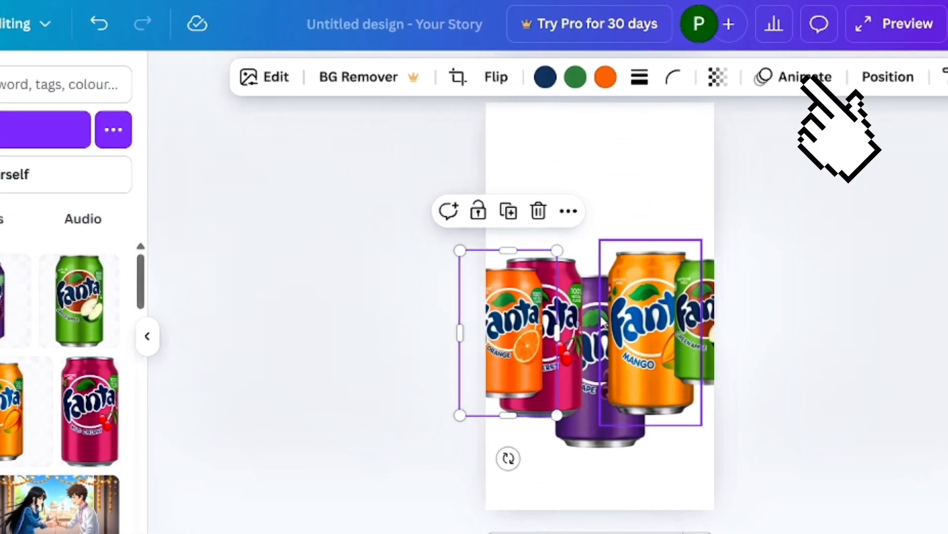
Reorder the can layers in Position so the grape can sits in front.
click(887, 77)
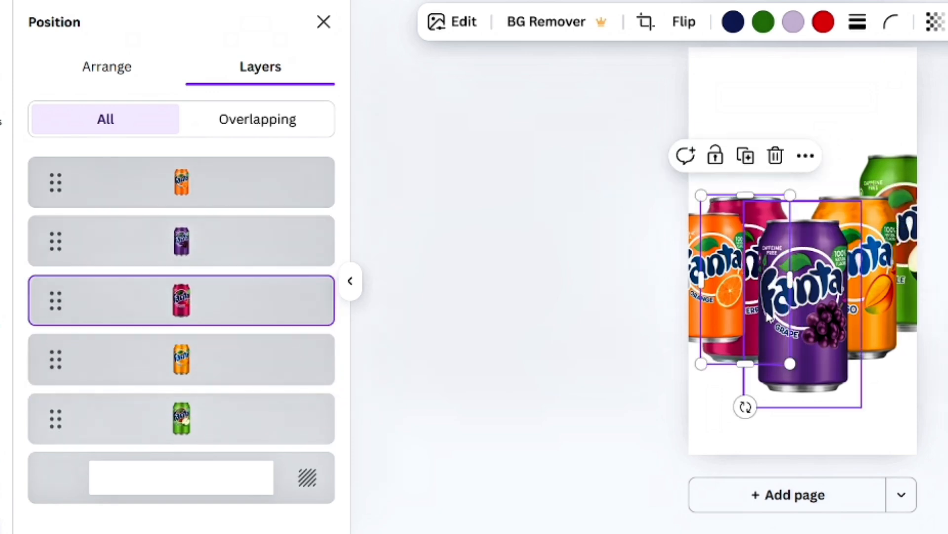
click(181, 182)
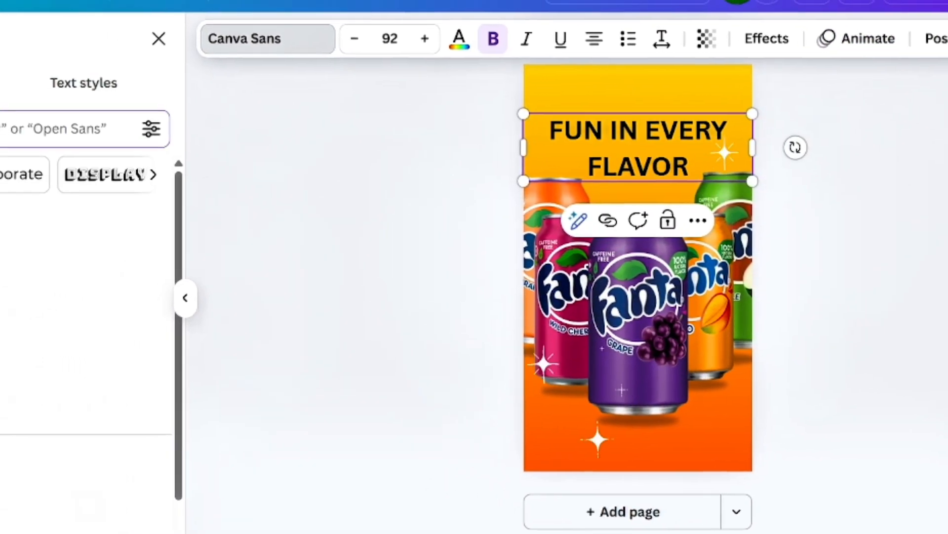
Apply a styled font from Text styles to the FUN IN EVERY FLAVOR headline.
click(133, 255)
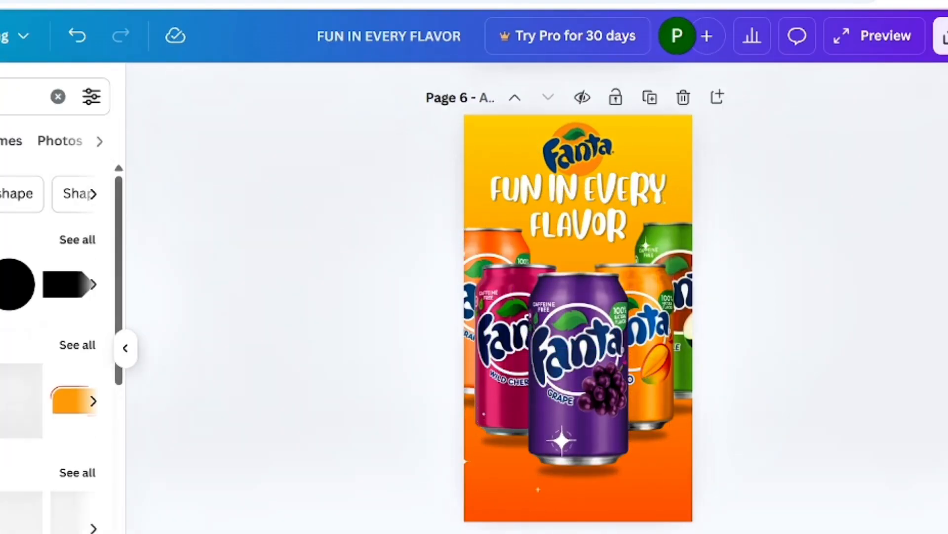
Add a 'Grab Yours Now' caption below the cans and browse animated arrow results.
click(578, 145)
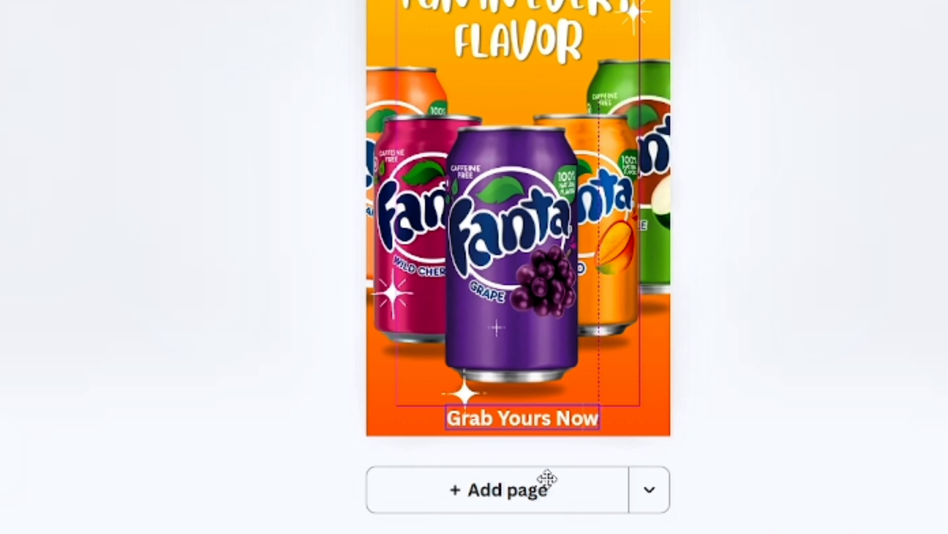
click(522, 418)
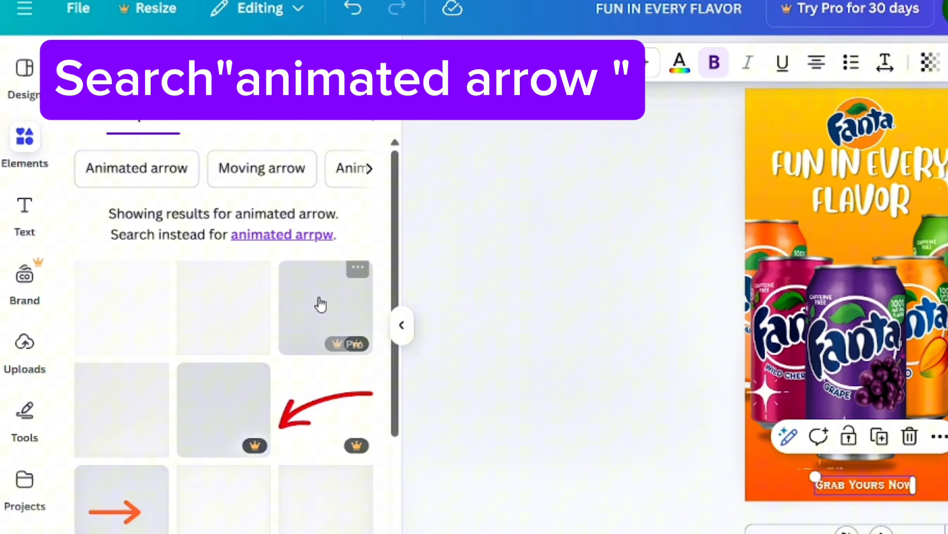
scroll(down, 3)
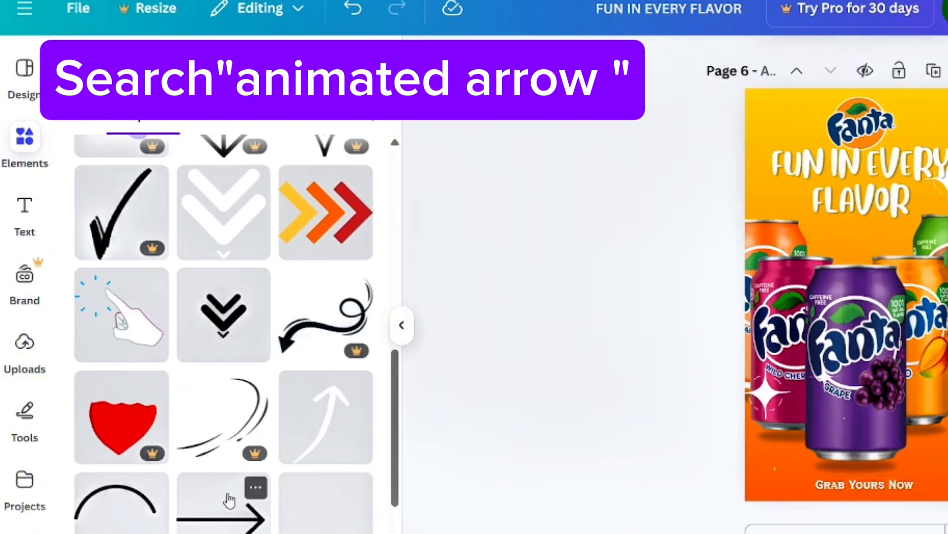